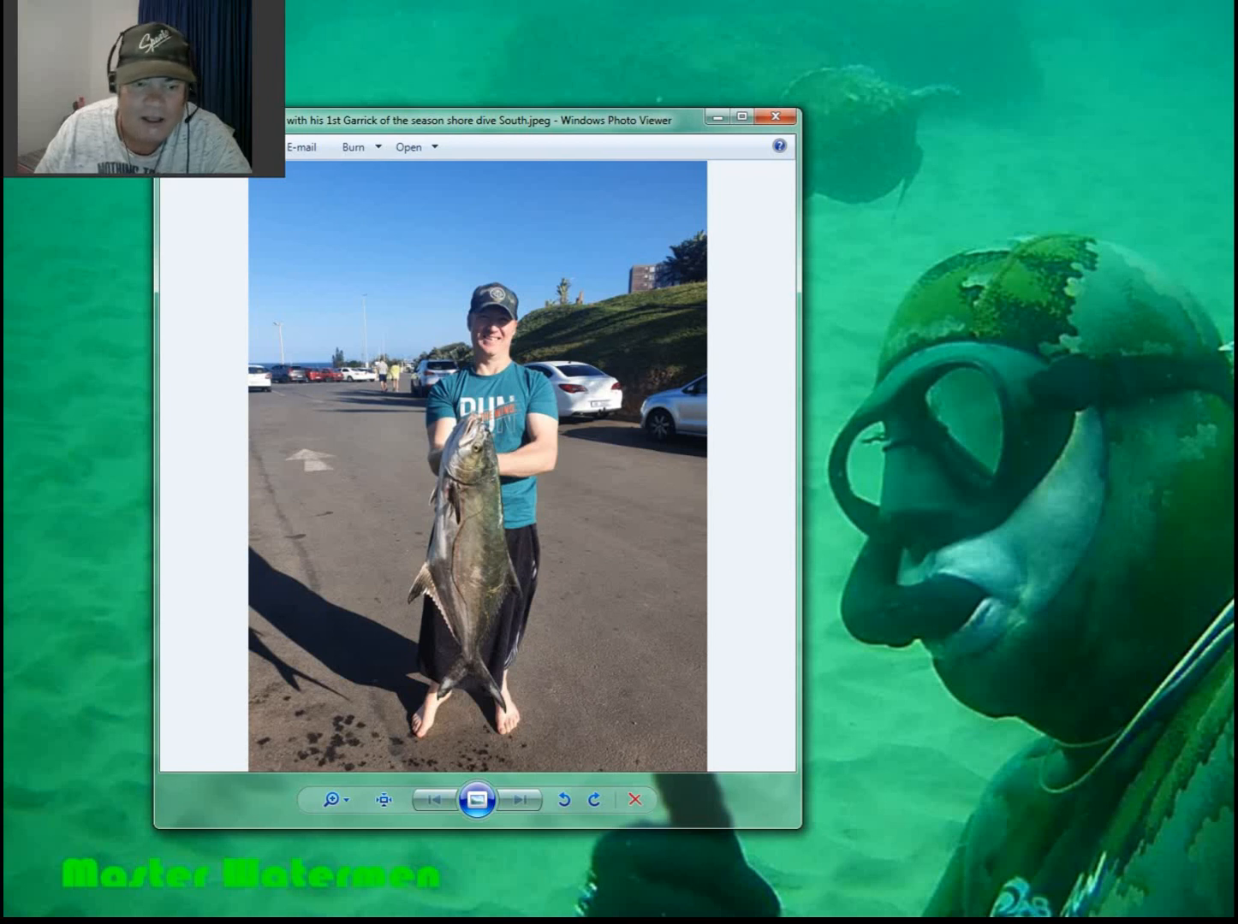
{"action": "mouse_move", "coordinate": [690, 93]}
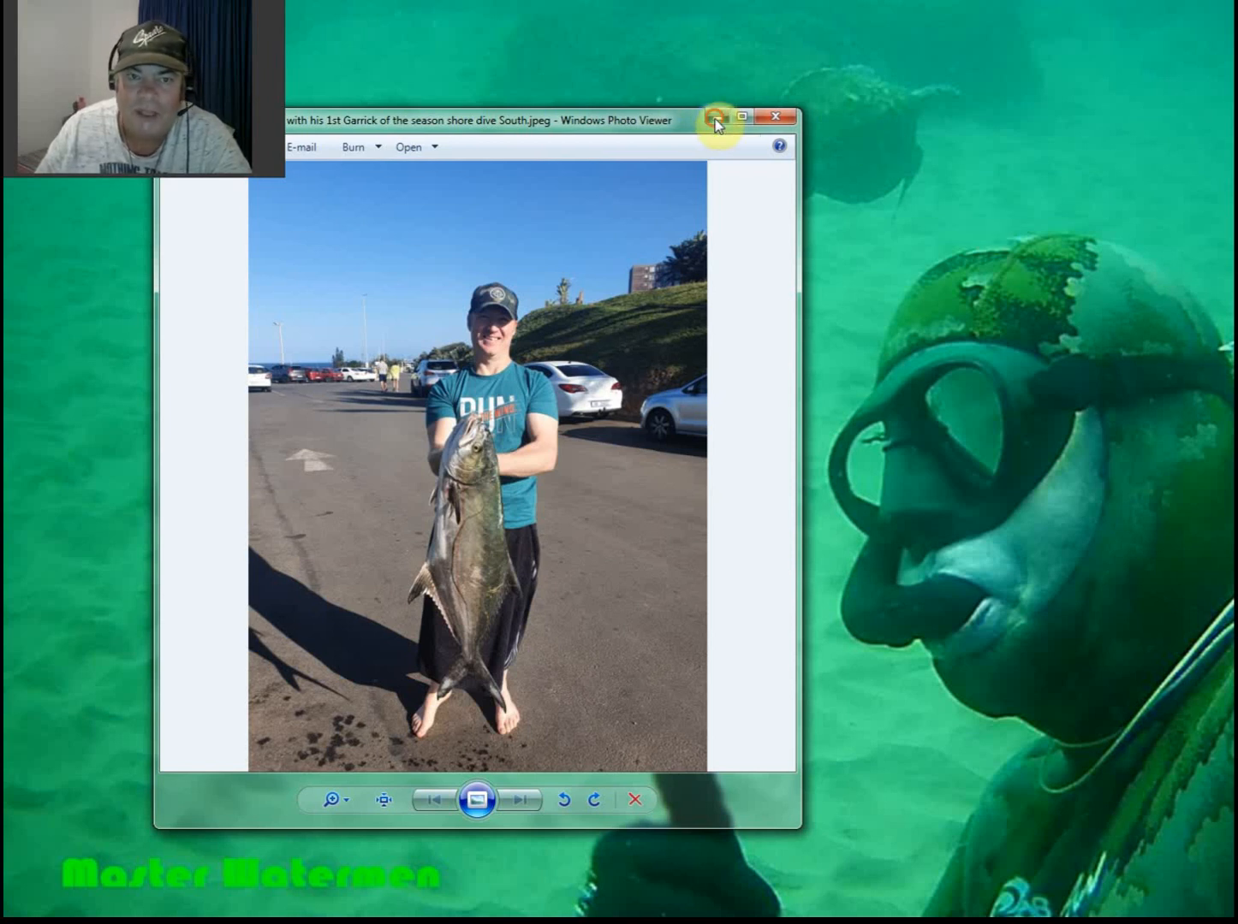
- Move the fish photo window aside and scroll Durban down to the GFS 13 km wave table
{"action": "left_click", "coordinate": [775, 118]}
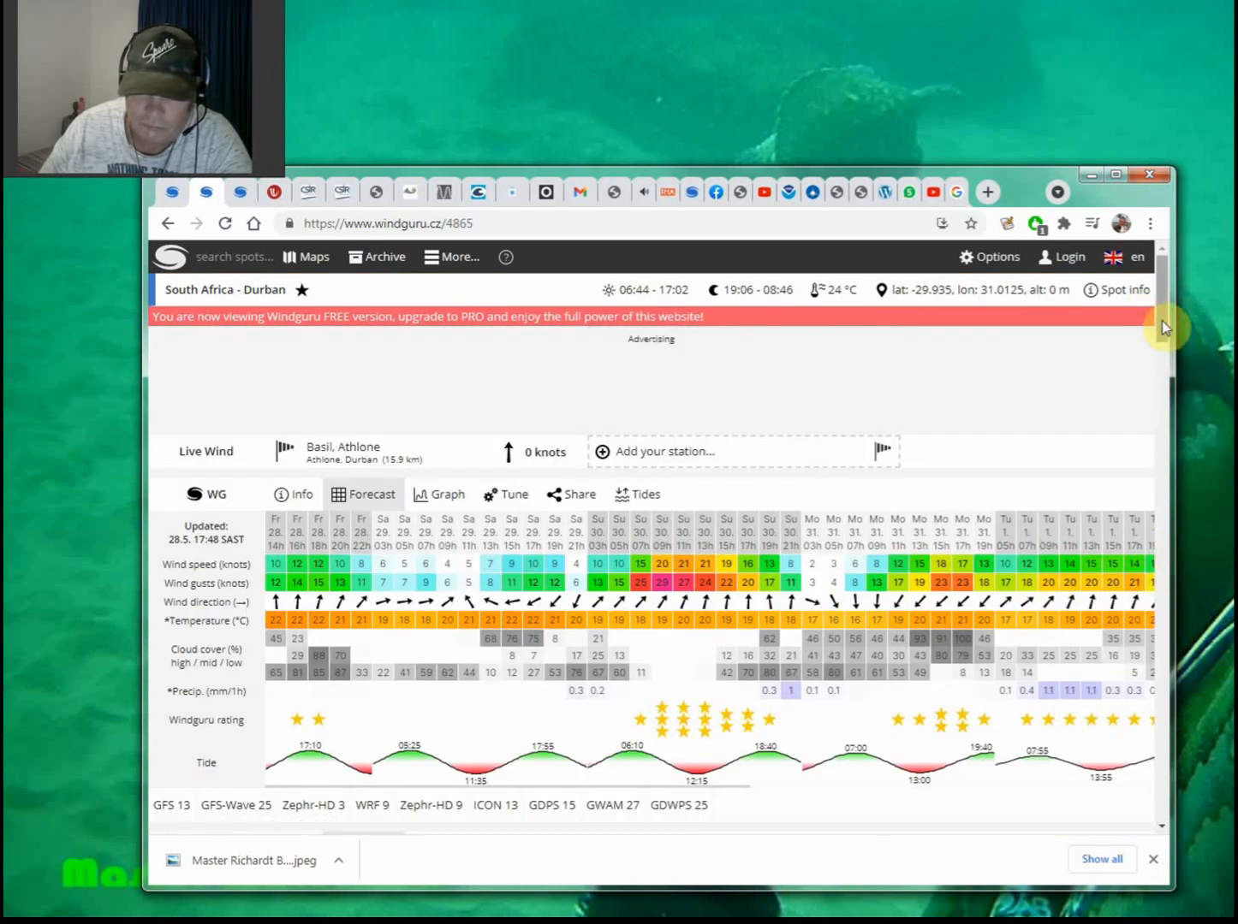
{"action": "scroll", "scroll_direction": "down", "scroll_amount": 3}
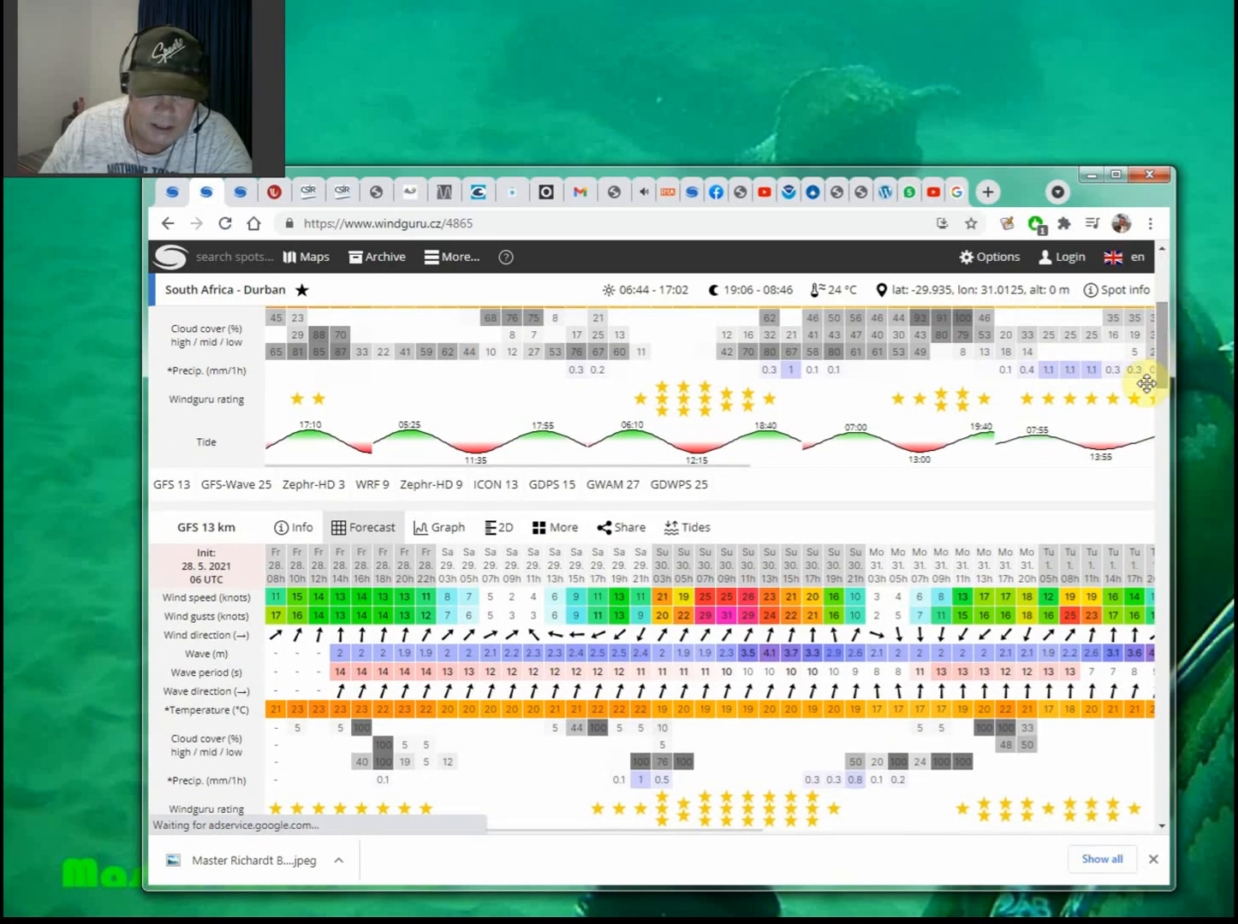
{"action": "mouse_move", "coordinate": [1080, 560]}
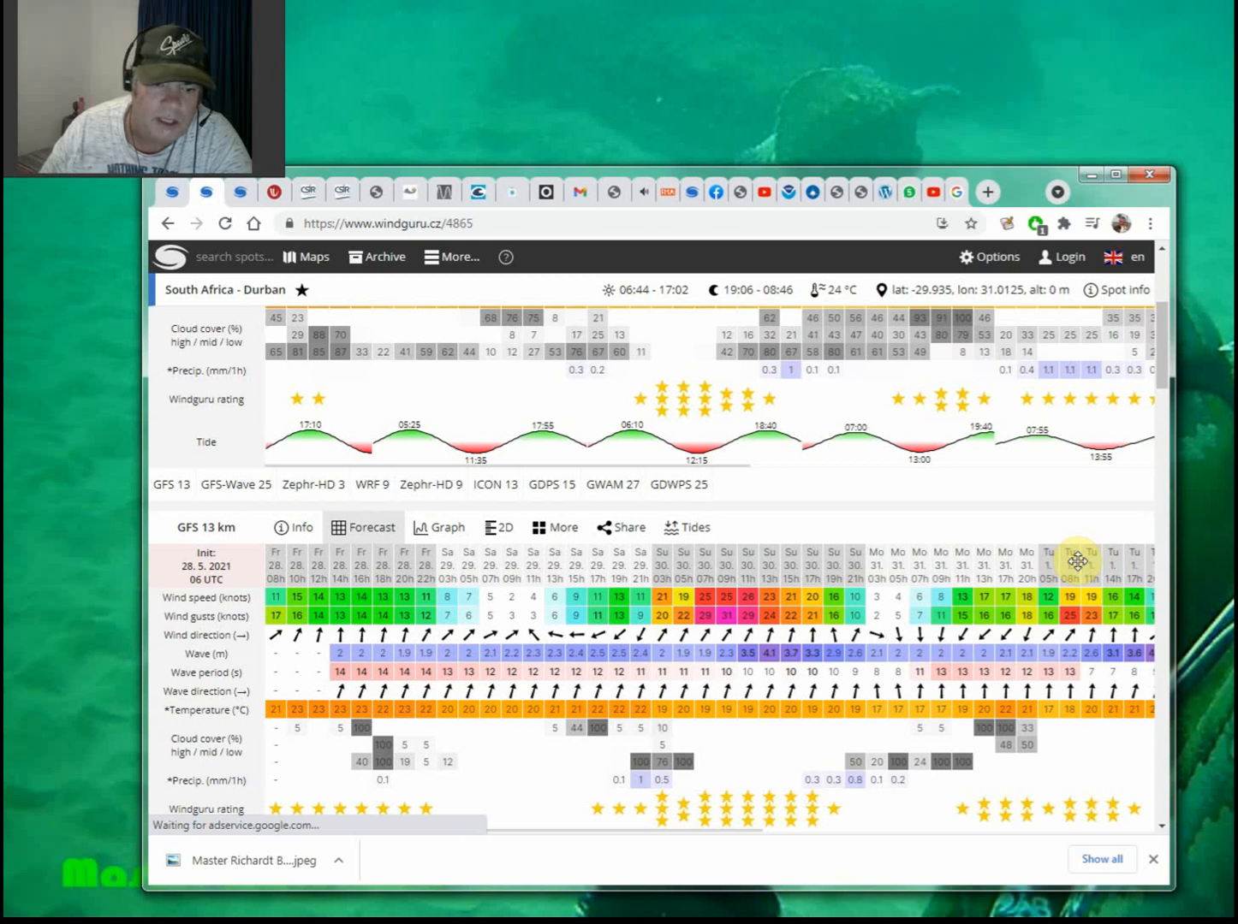
{"action": "mouse_move", "coordinate": [188, 182]}
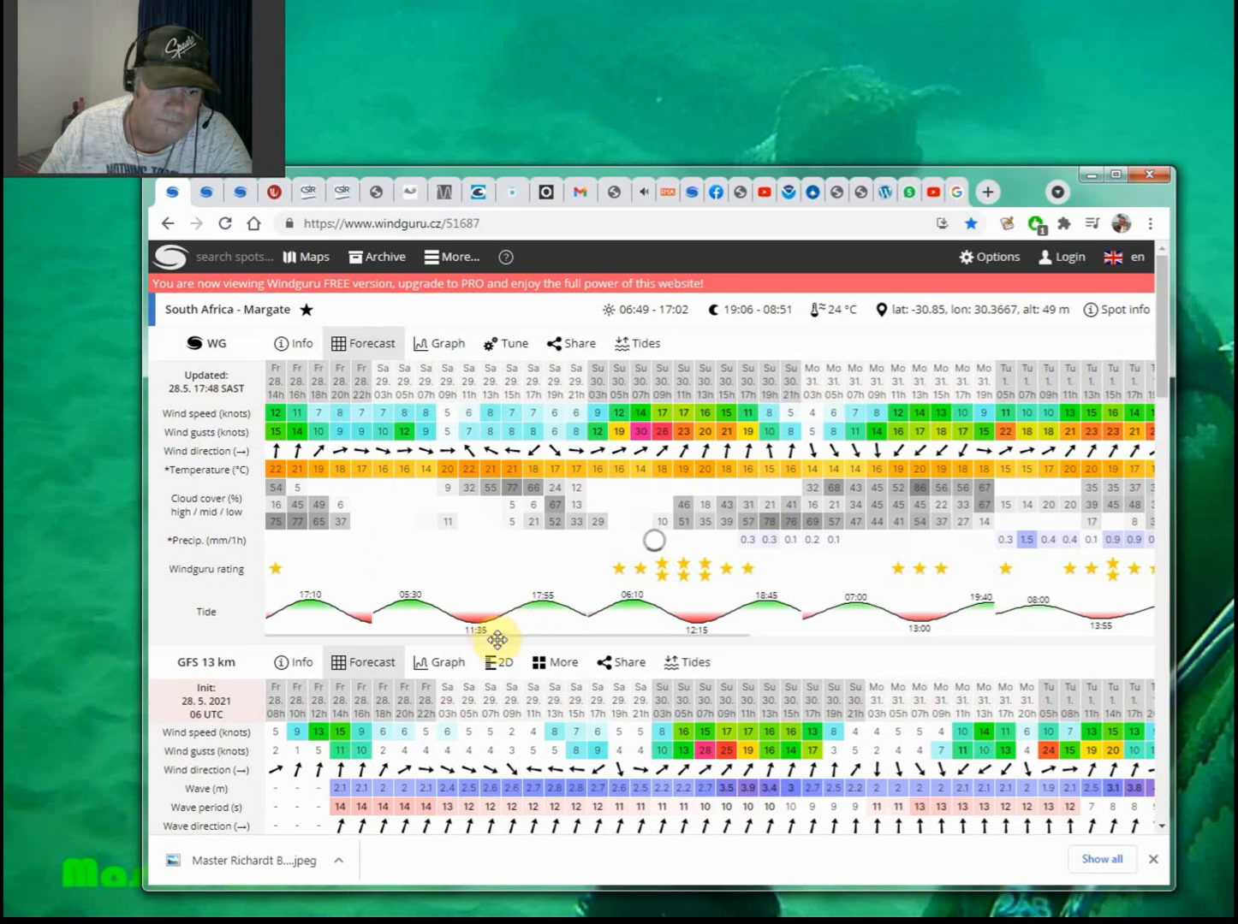
{"action": "scroll", "scroll_direction": "down", "scroll_amount": 3}
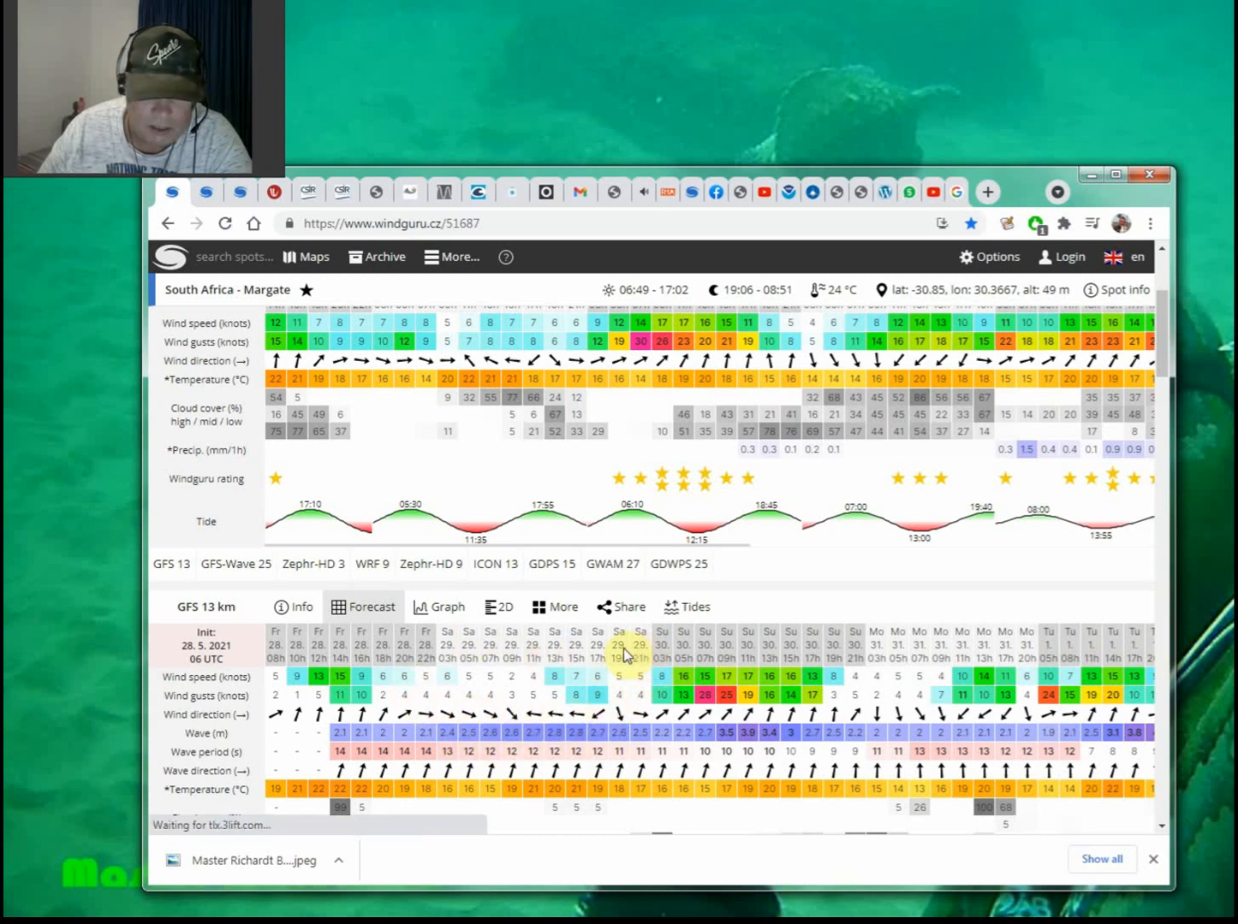
{"action": "mouse_move", "coordinate": [770, 680]}
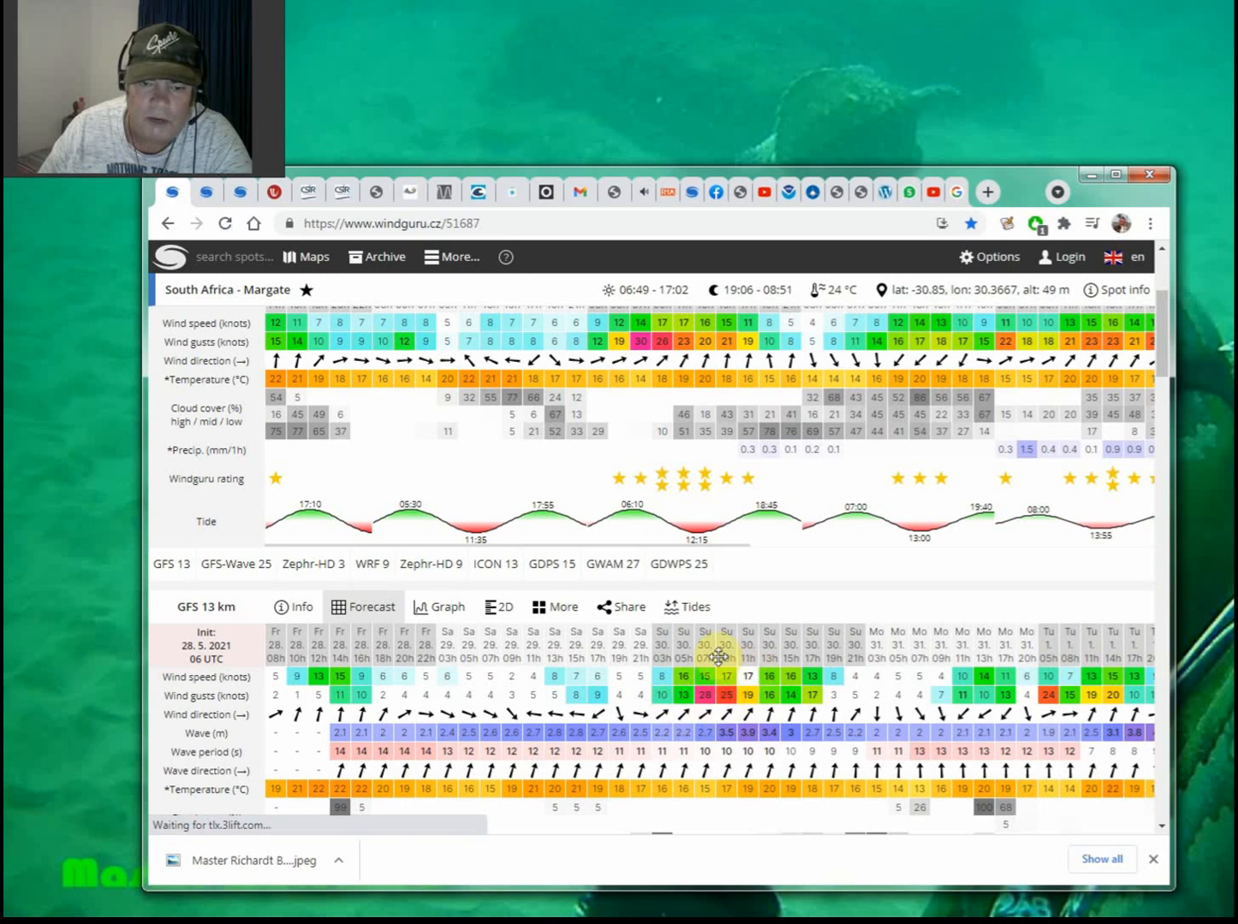
{"action": "mouse_move", "coordinate": [732, 710]}
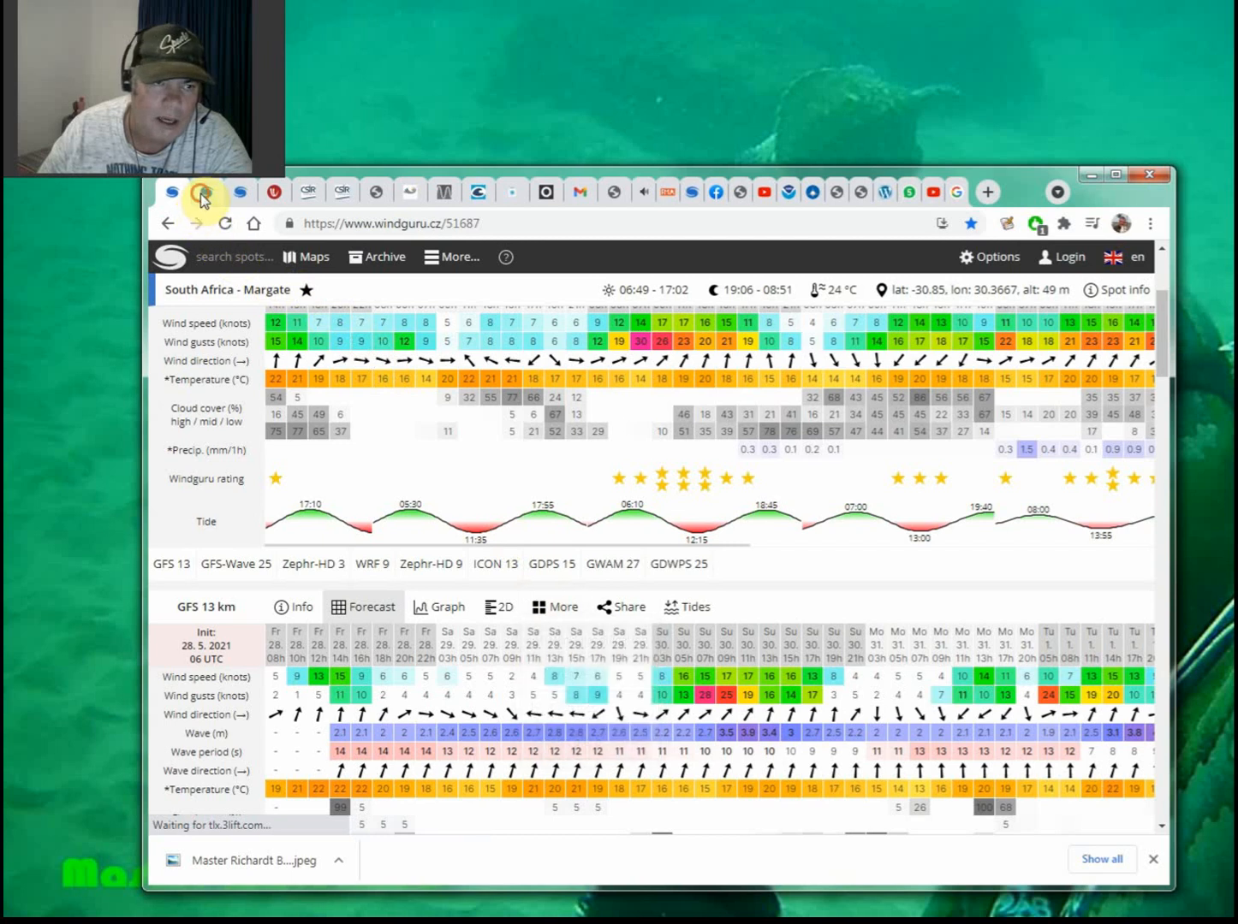
- Return to the Durban forecast and scroll down to its wind, tide and wave tables
{"action": "left_click", "coordinate": [306, 256]}
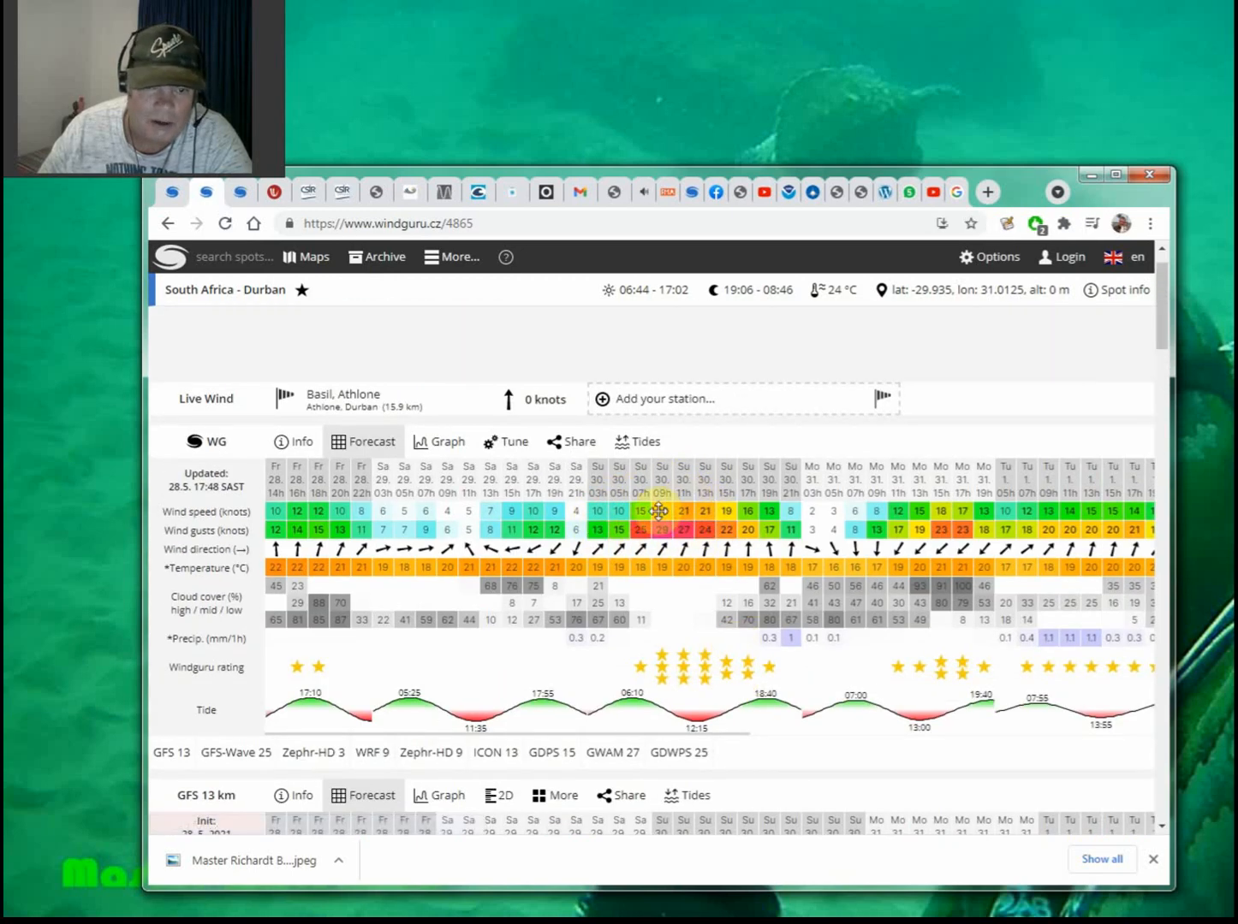
{"action": "scroll", "scroll_direction": "down", "scroll_amount": 3}
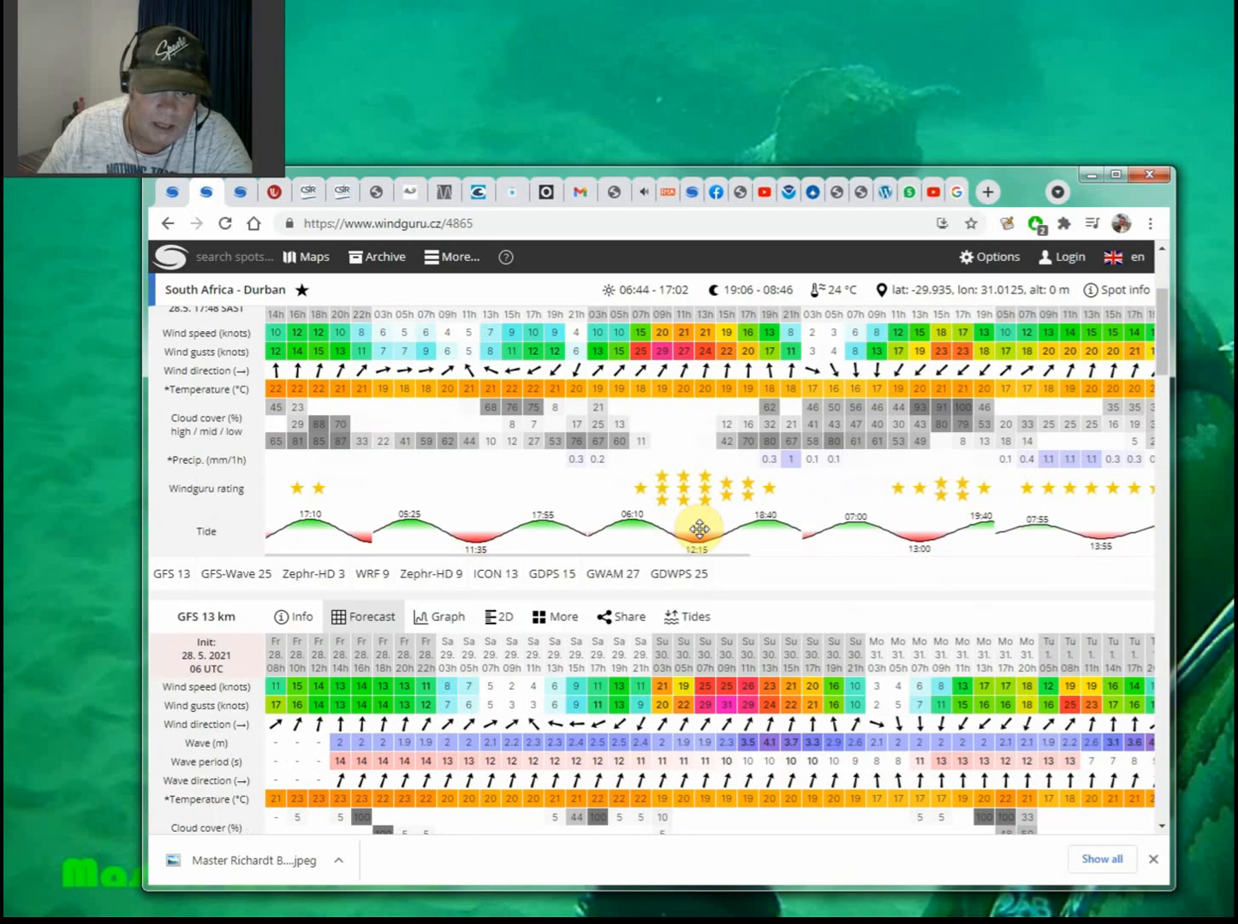